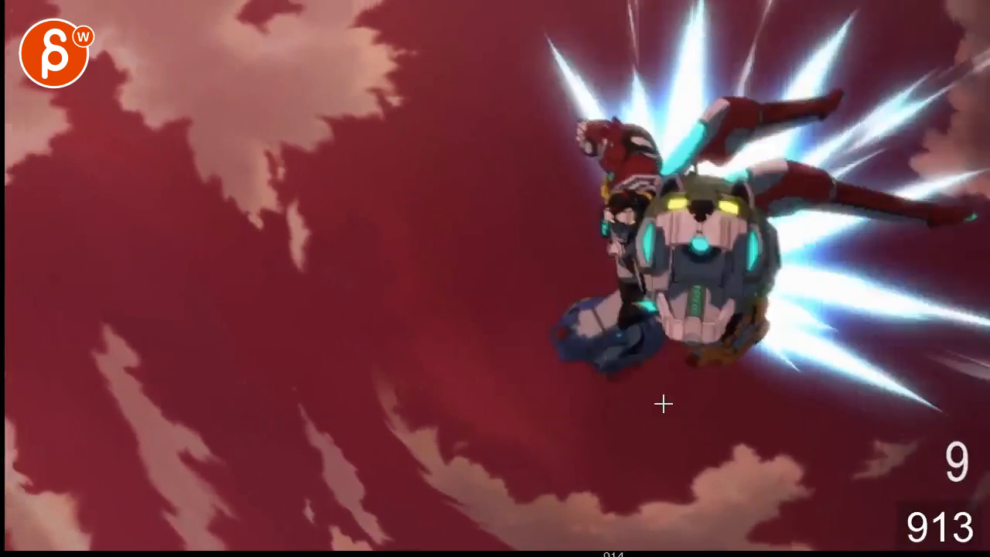
mouse_move(588, 449)
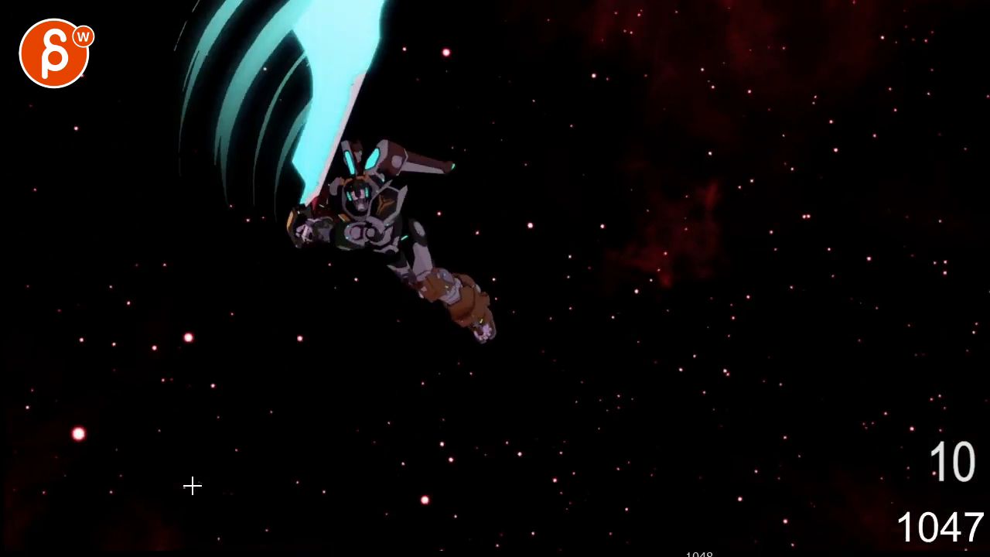
mouse_move(319, 229)
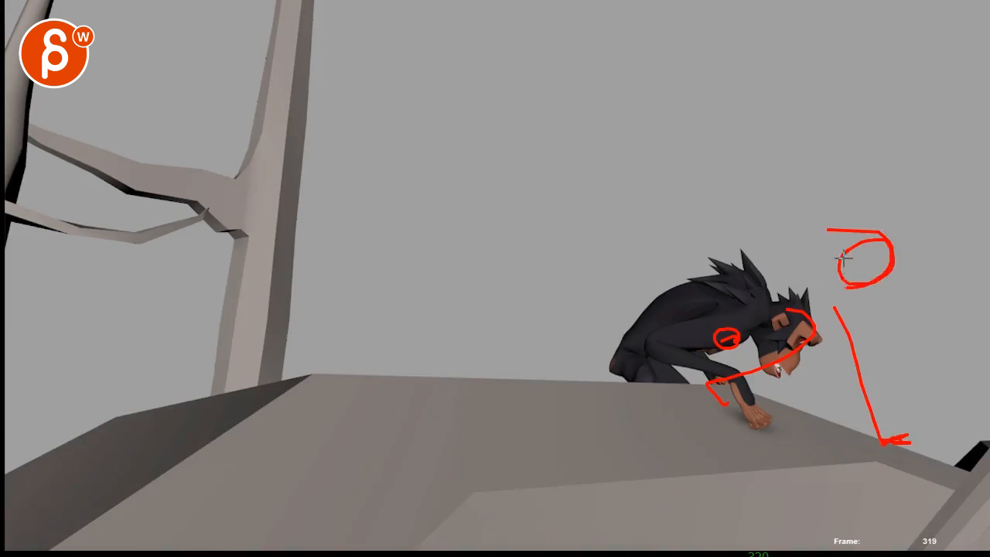
- Sketch a red curved stroke across the crouching creature's head to mark the posture fix
drag(575, 273, 817, 317)
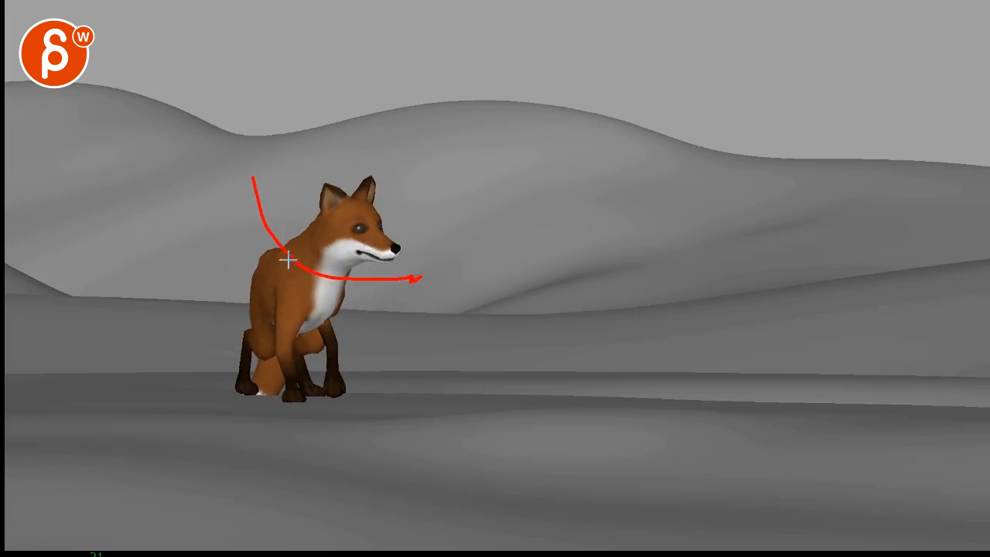
- Draw a red arc along the seated fox's neck ending in a forward arrow
drag(266, 255, 333, 343)
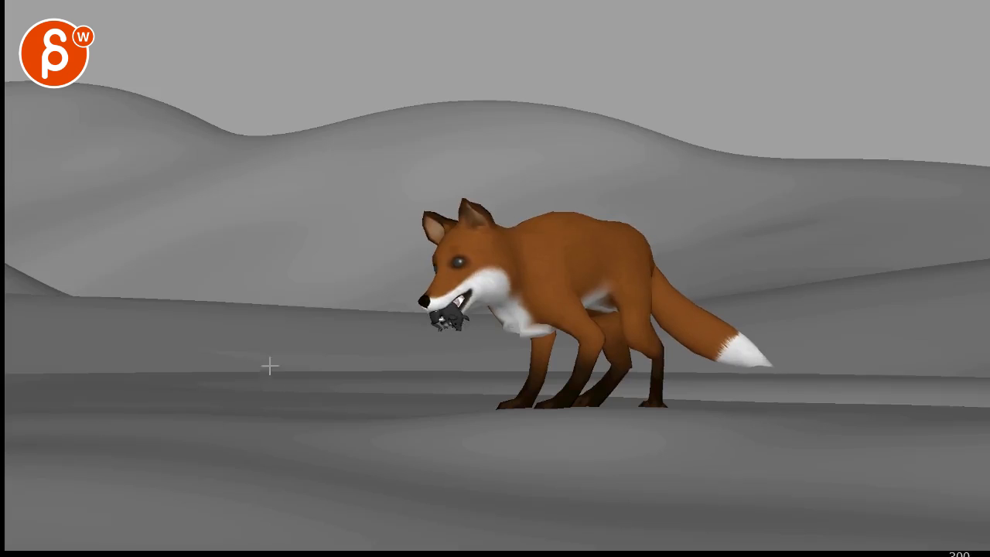
mouse_move(234, 331)
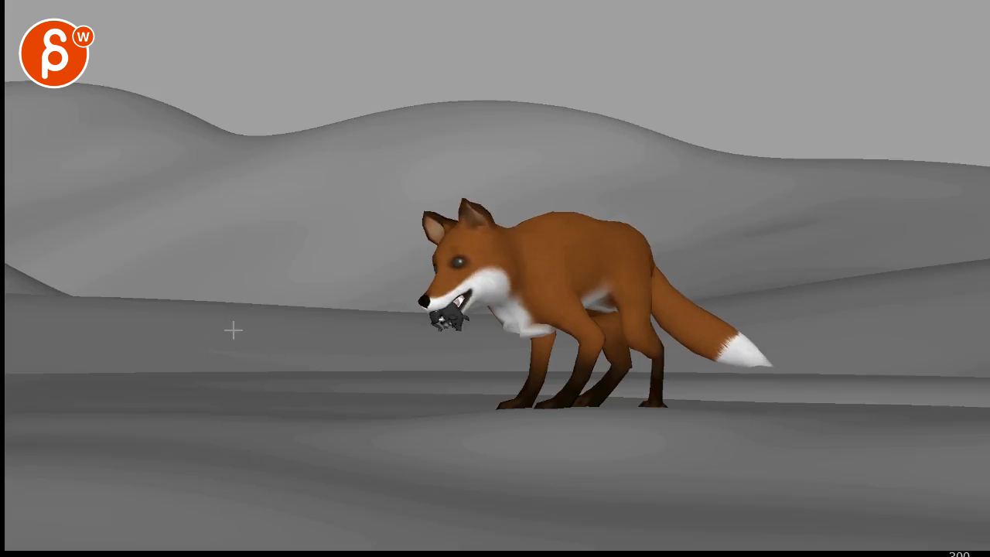